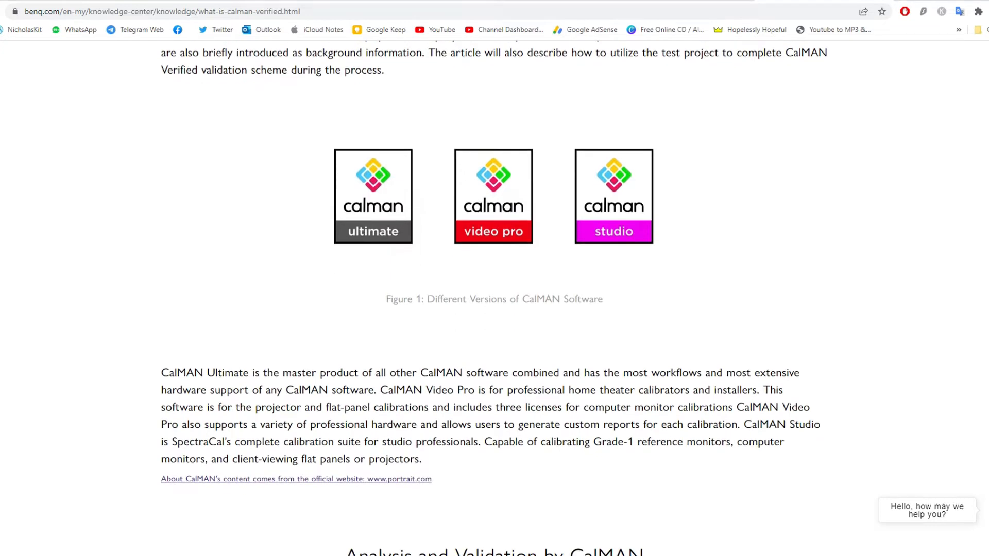
{"action": "scroll", "scroll_direction": "down", "scroll_amount": 3}
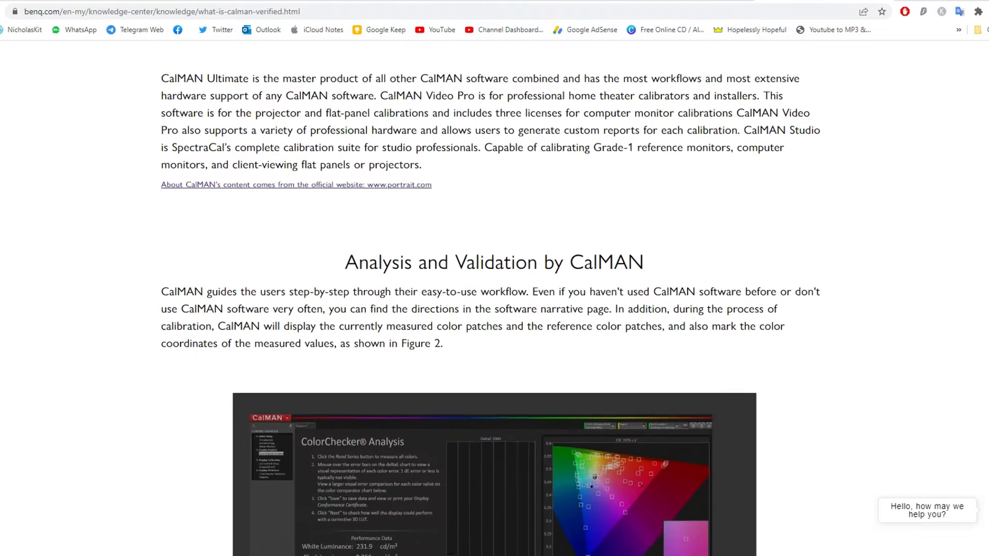
{"action": "scroll", "scroll_direction": "down", "scroll_amount": 3}
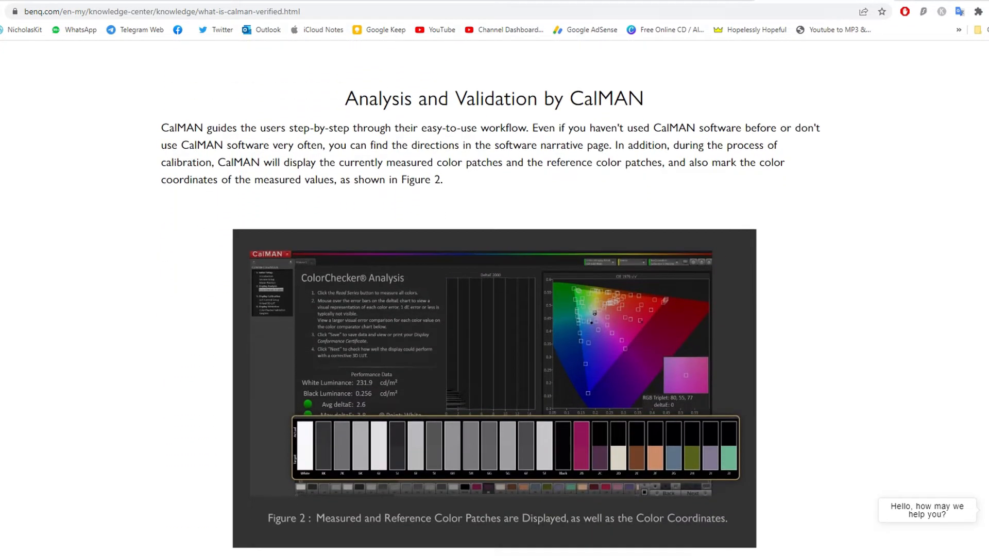